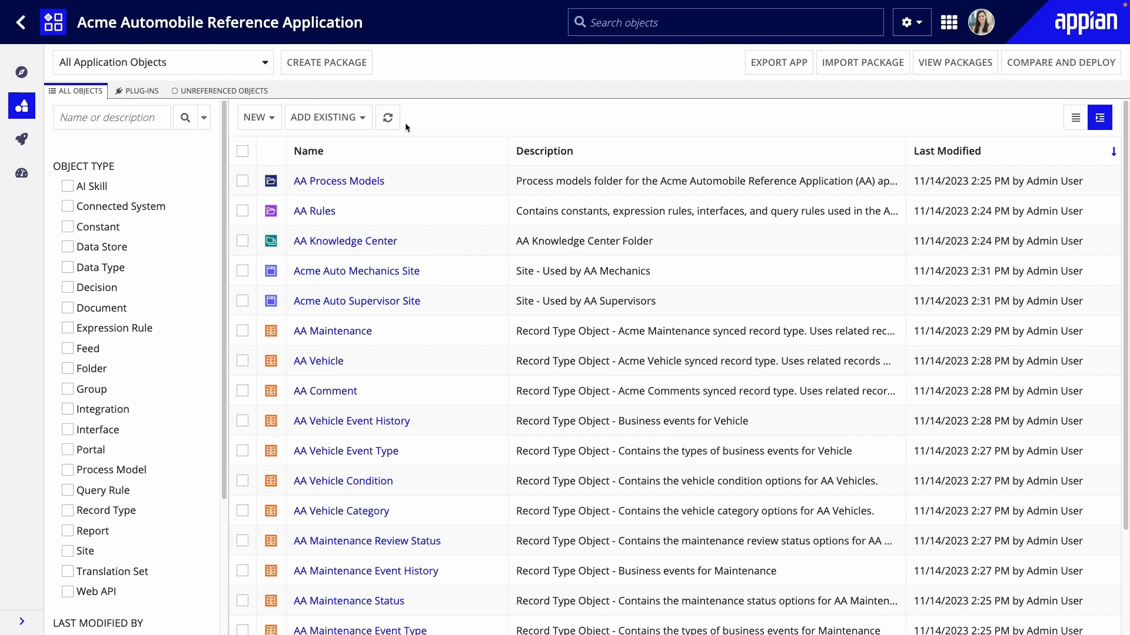
Create a new site described as 'Site used by registrars at Acme Auto'
click(258, 117)
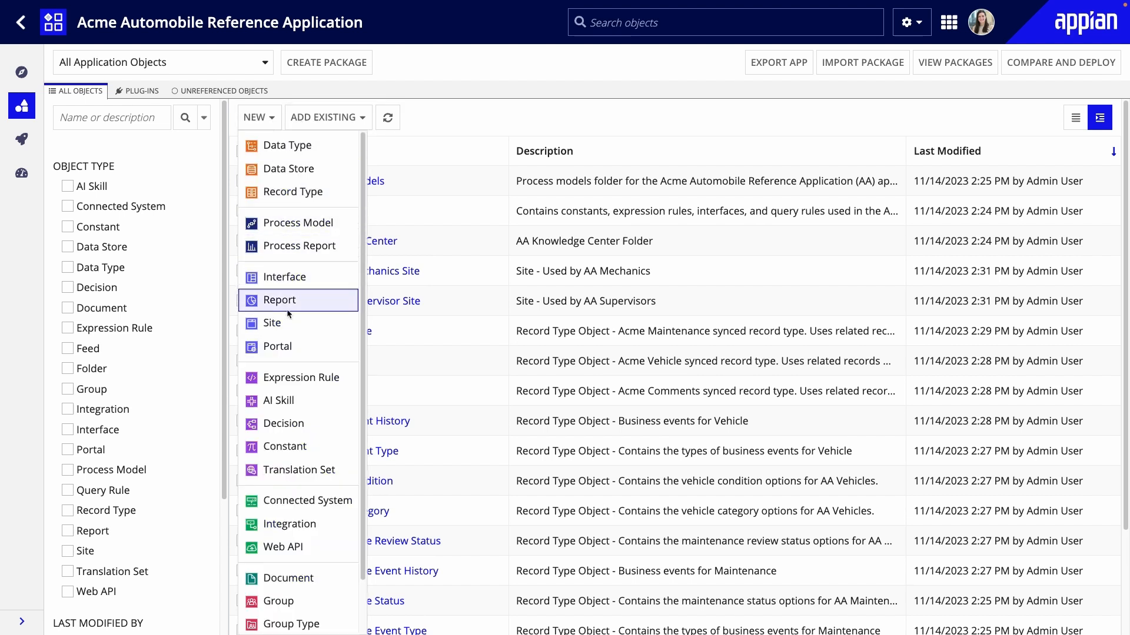
click(271, 323)
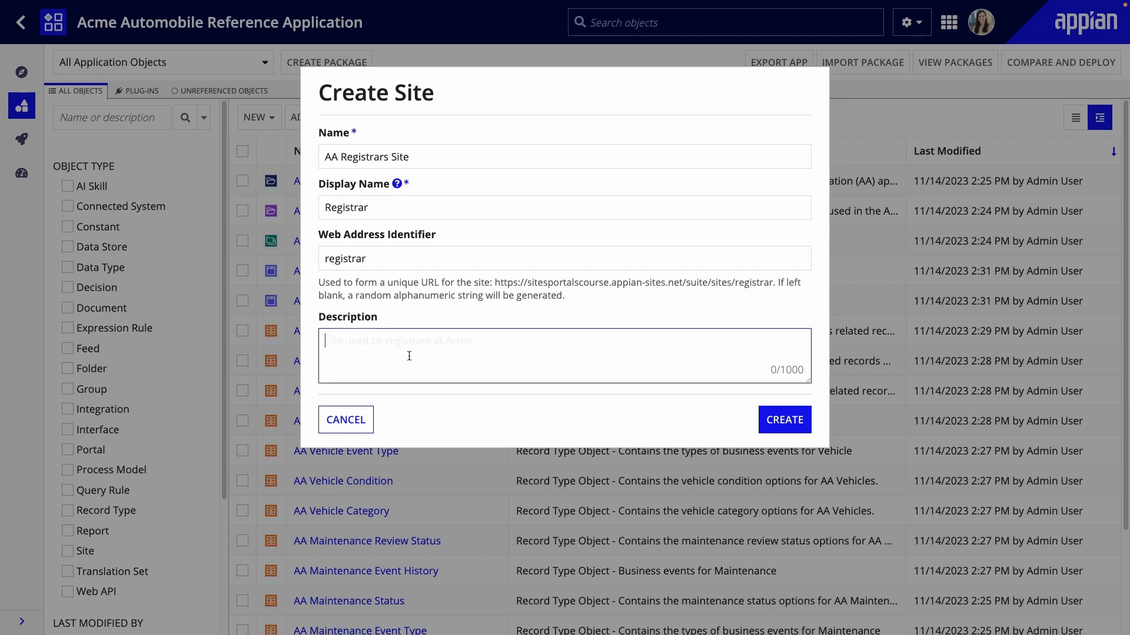
text(Site used by registrars at Acme Auto)
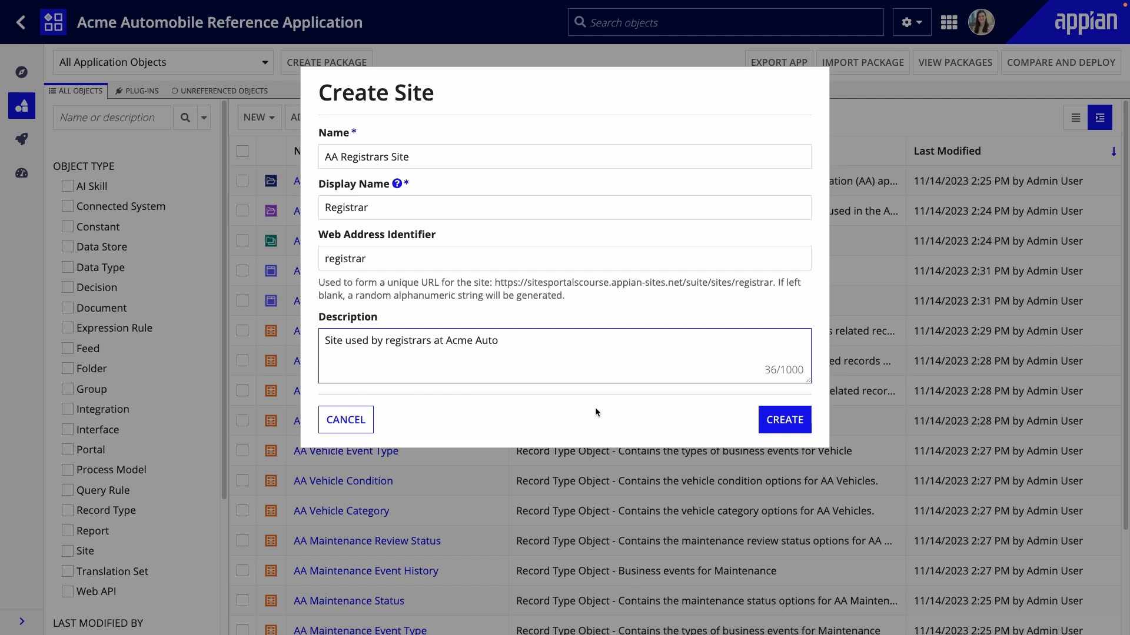
click(784, 419)
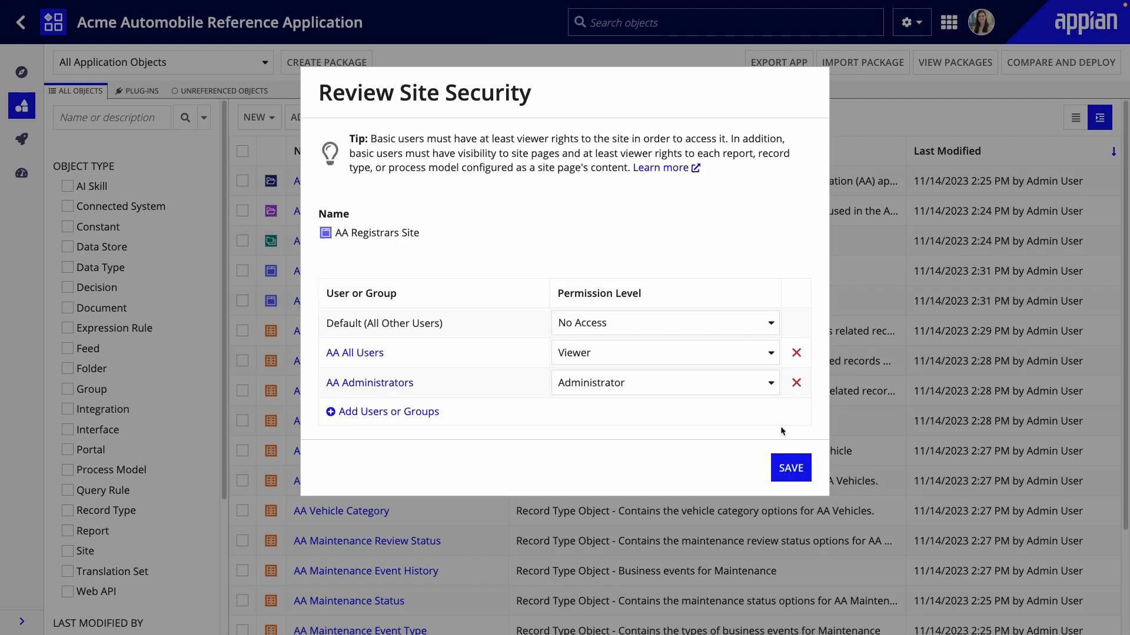
mouse_move(795, 352)
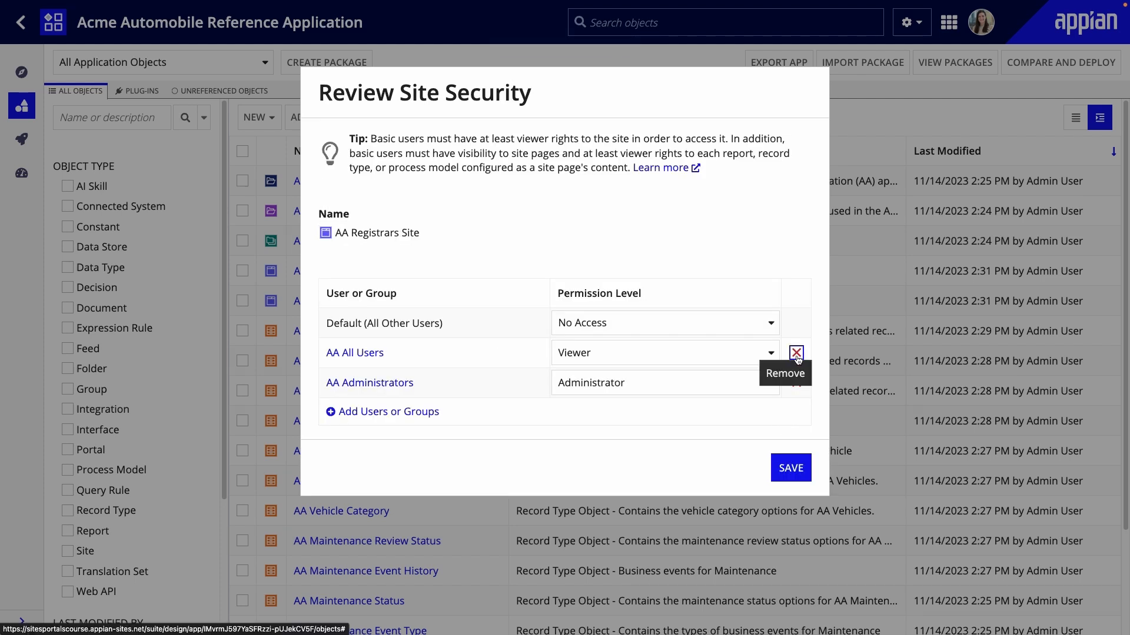
Remove AA All Users from the site permissions and search for an AA group
click(794, 353)
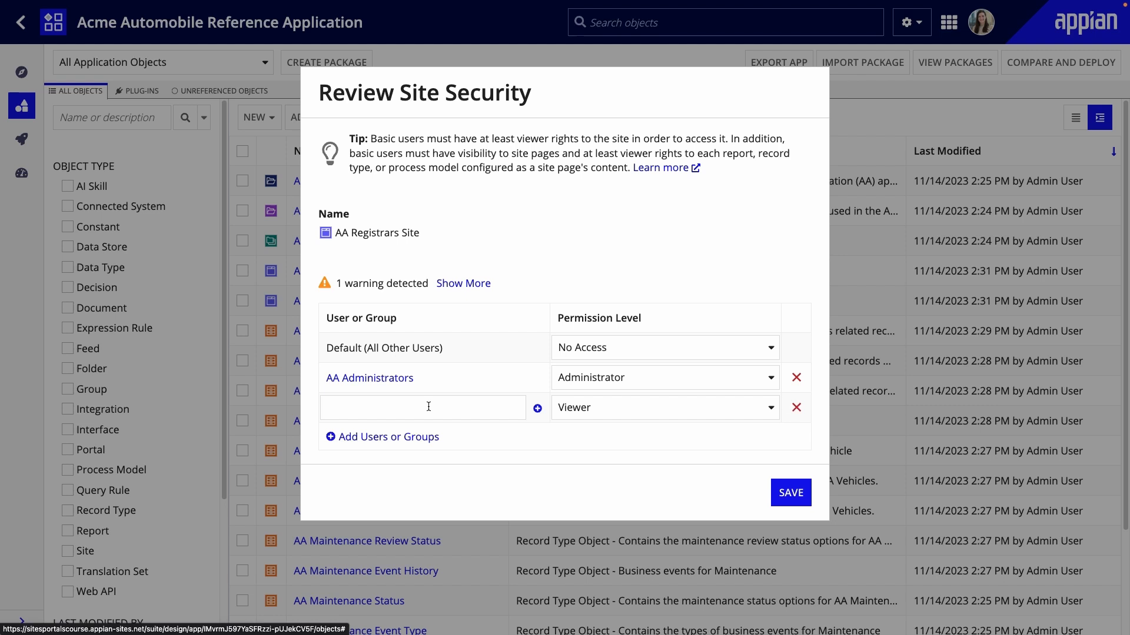
text(AA)
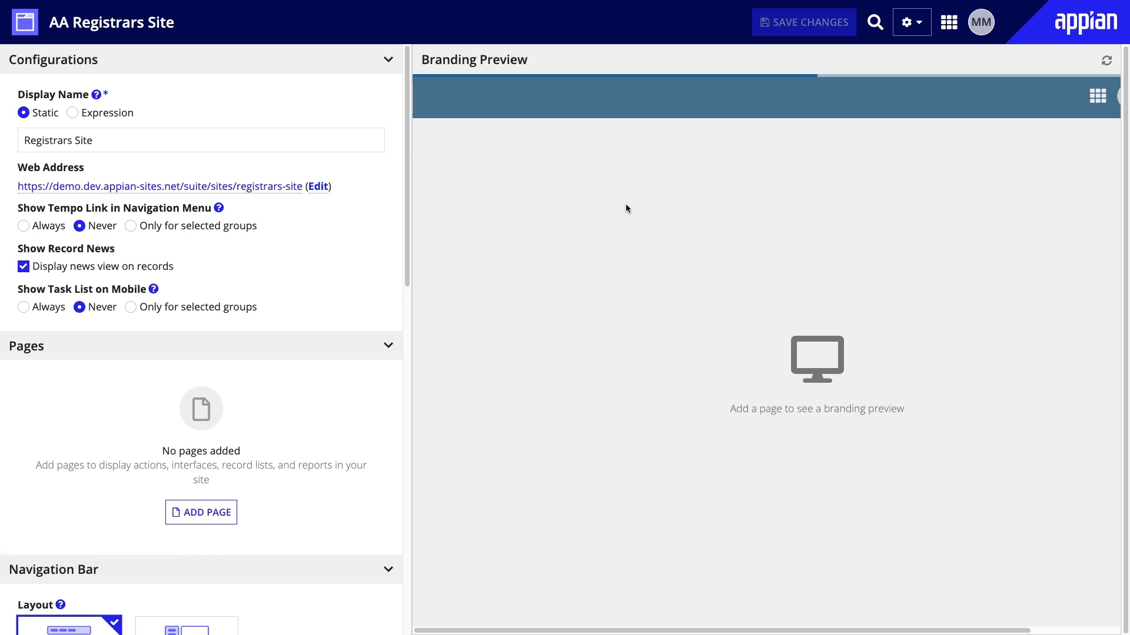
Open the Add Page form from the Pages section and focus the page title
click(201, 512)
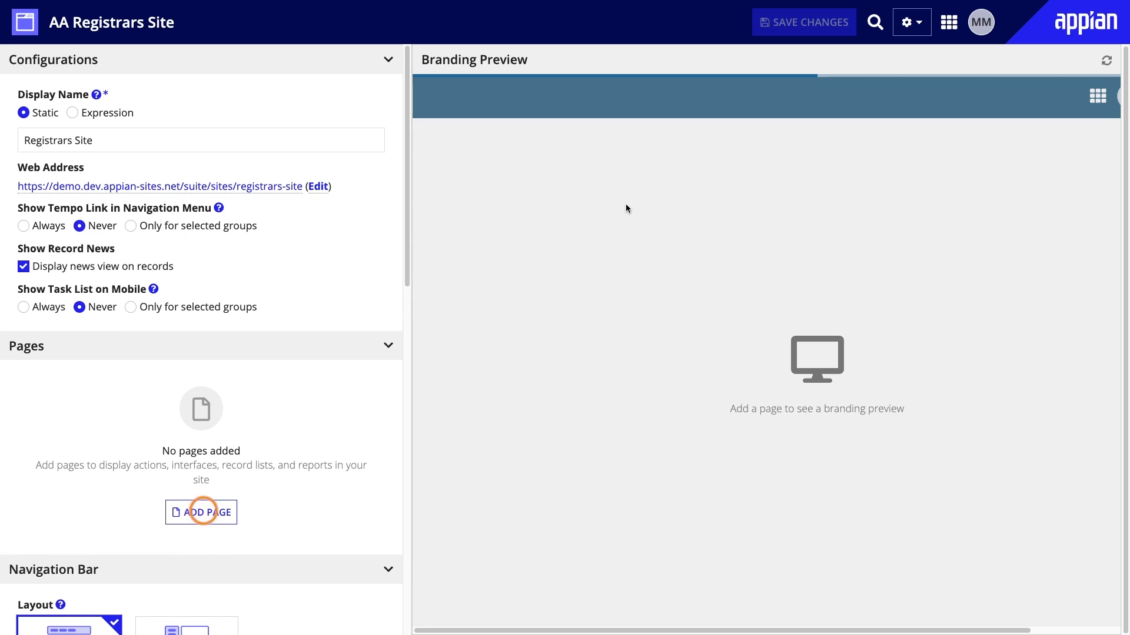
click(201, 512)
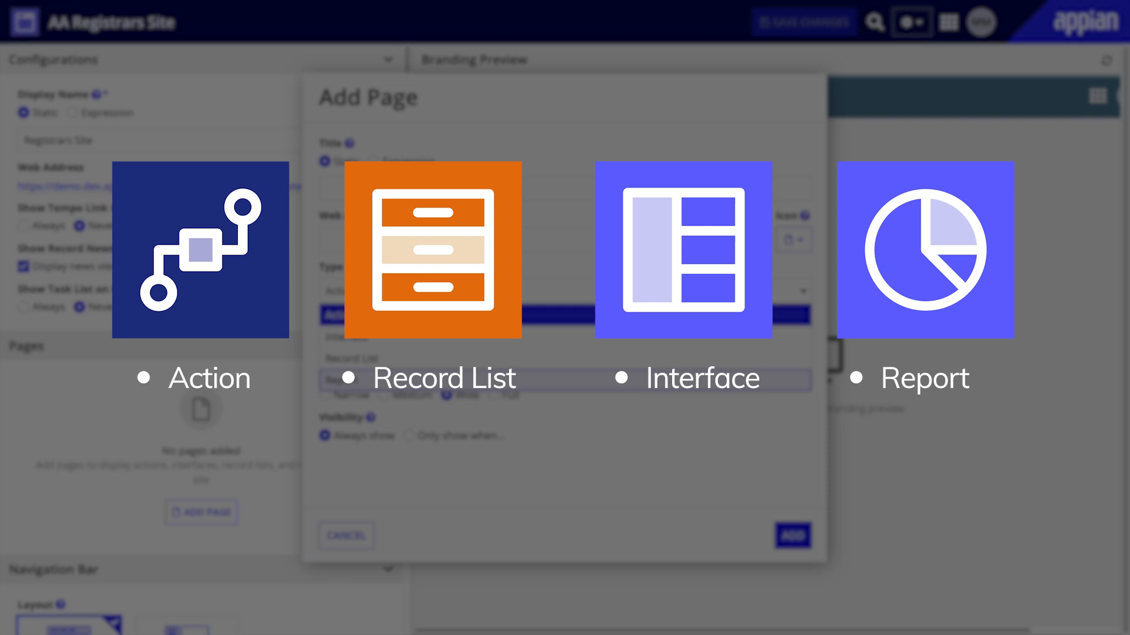
click(346, 536)
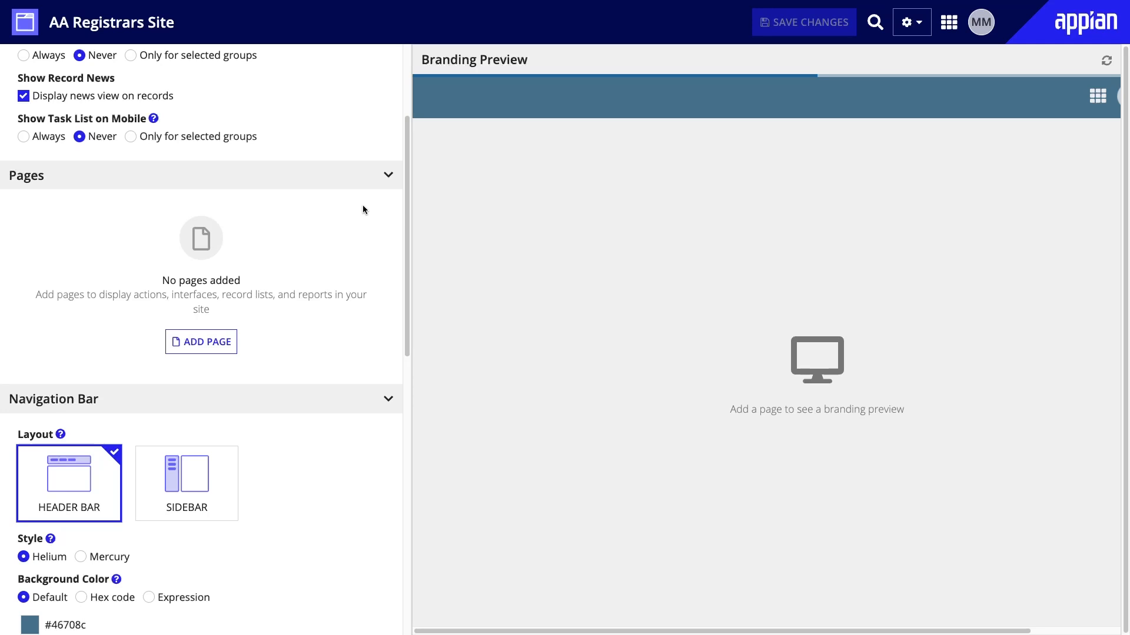
click(207, 342)
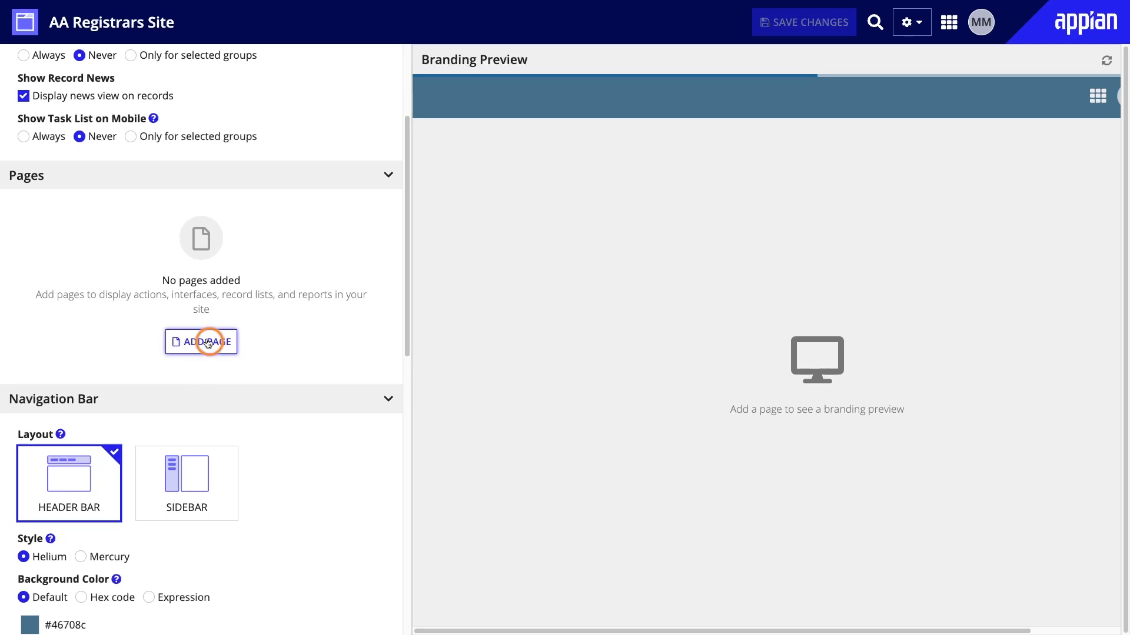
click(200, 342)
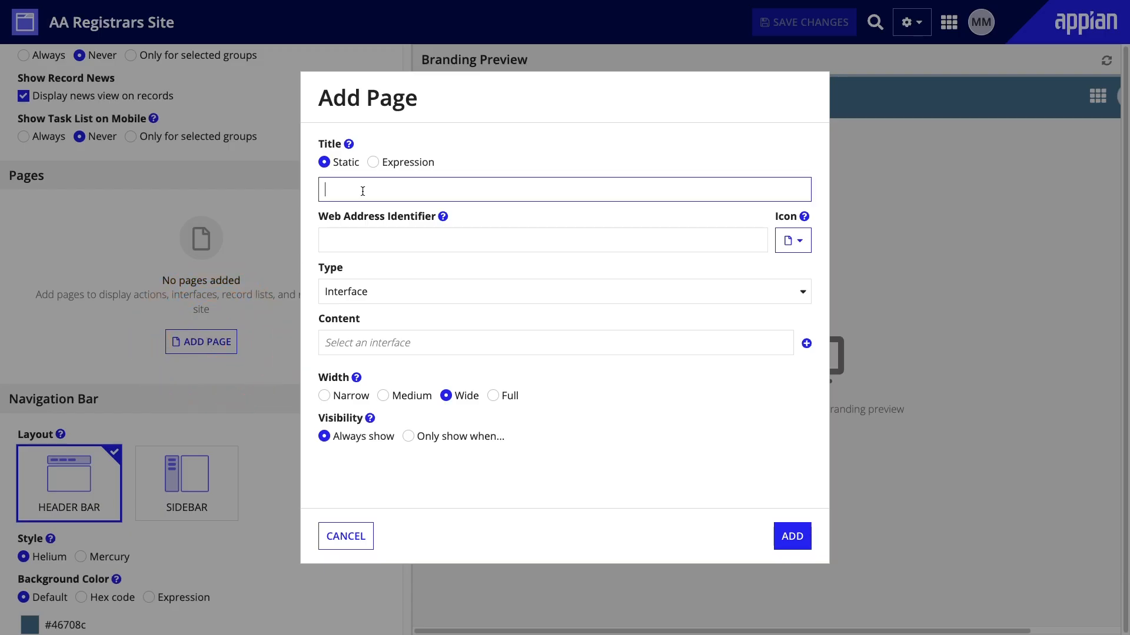
Title the page 'Vehicles' with a car icon, Record List type, AA Vehicle content
text(Vehicles)
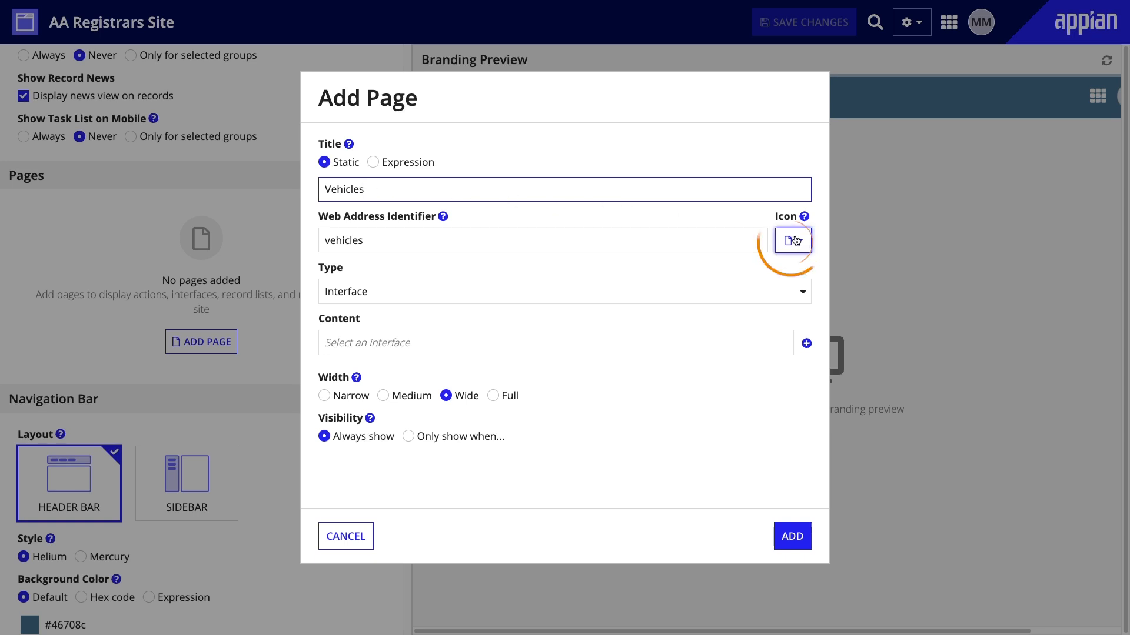
click(792, 240)
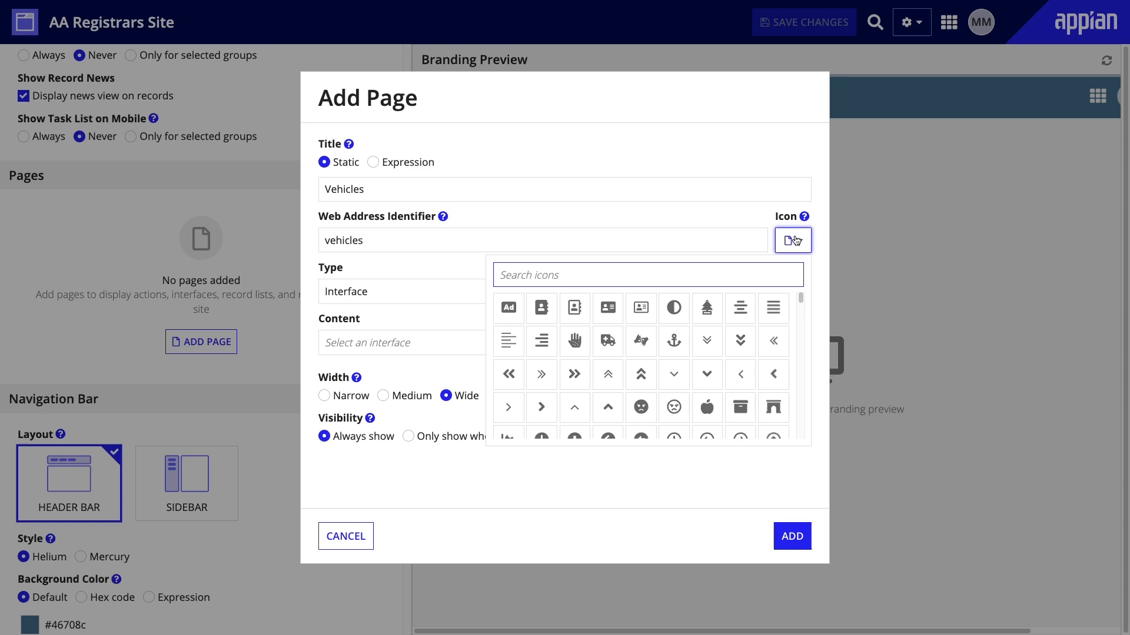
text(car)
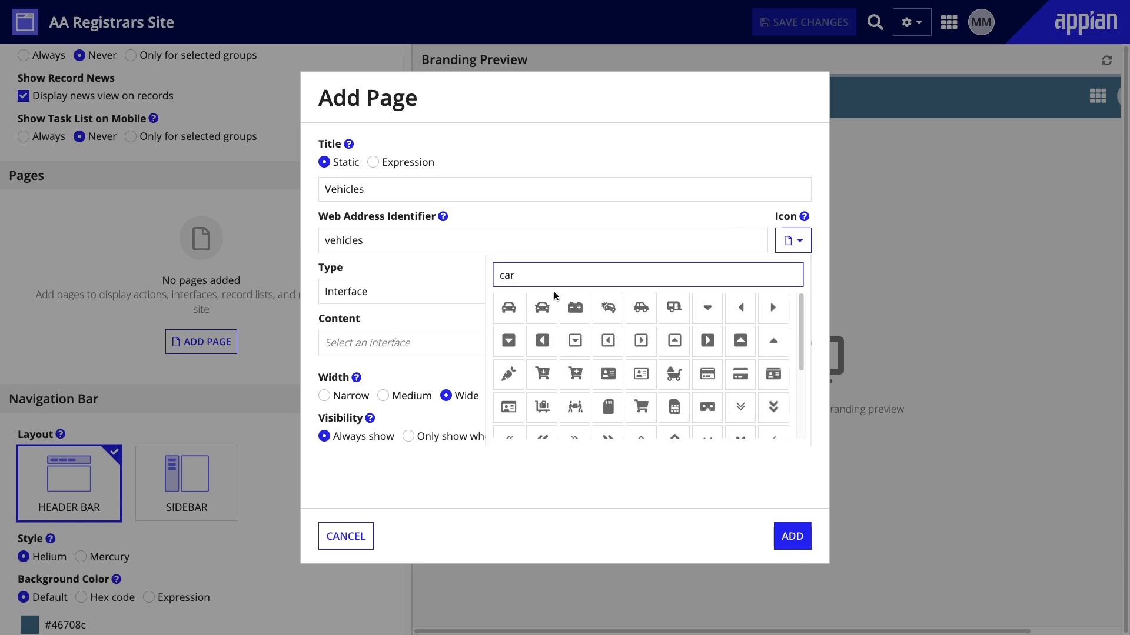
click(540, 308)
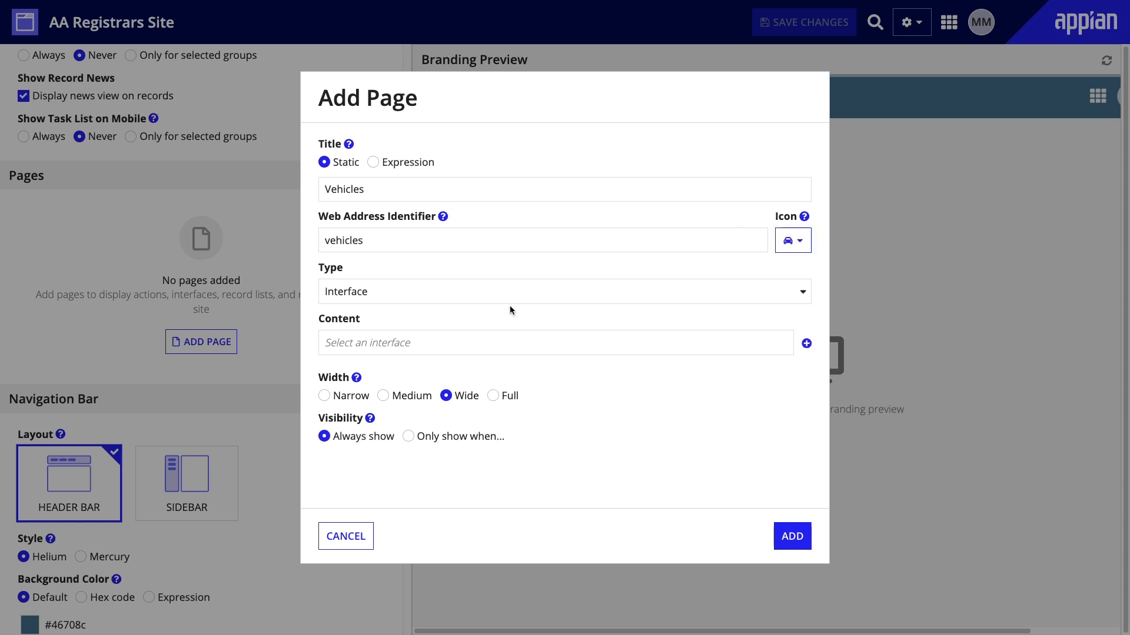
click(557, 292)
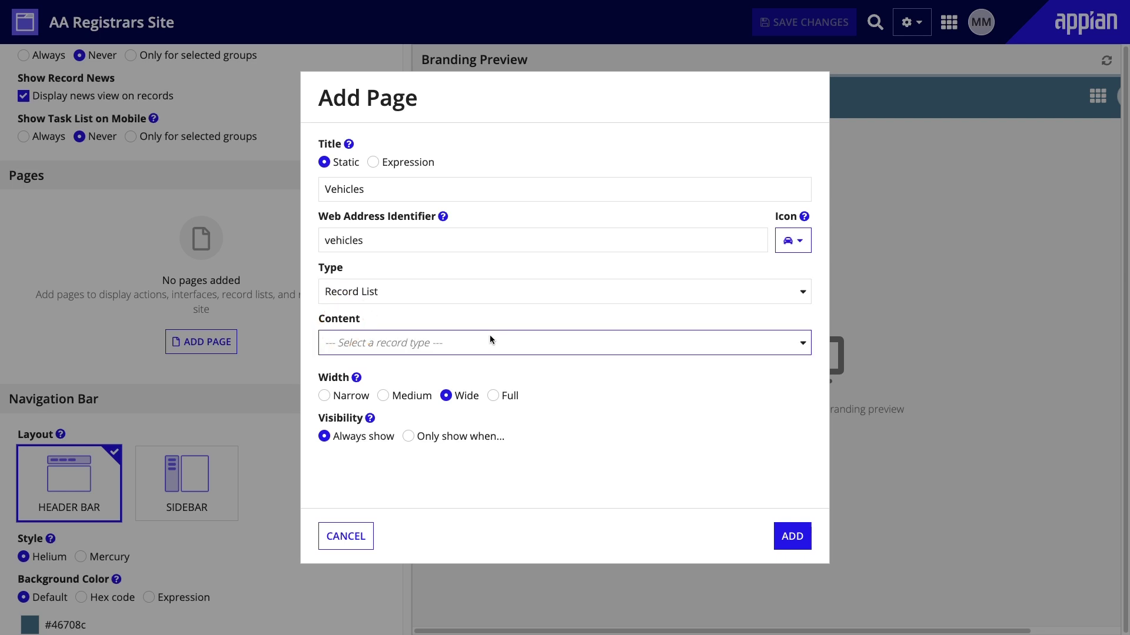
click(557, 342)
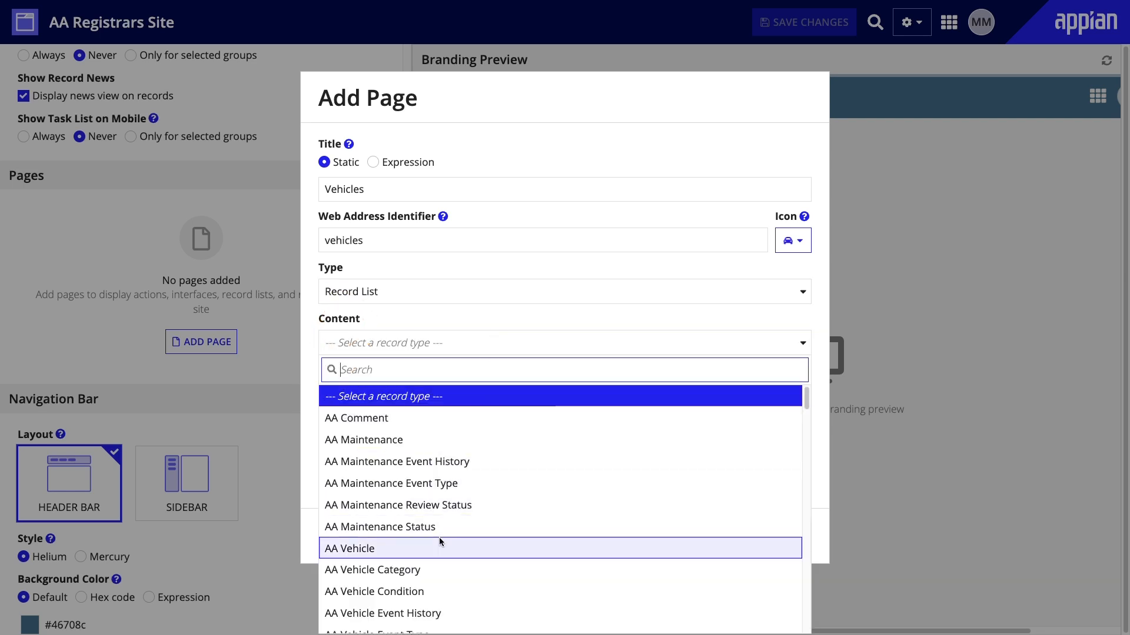
click(350, 549)
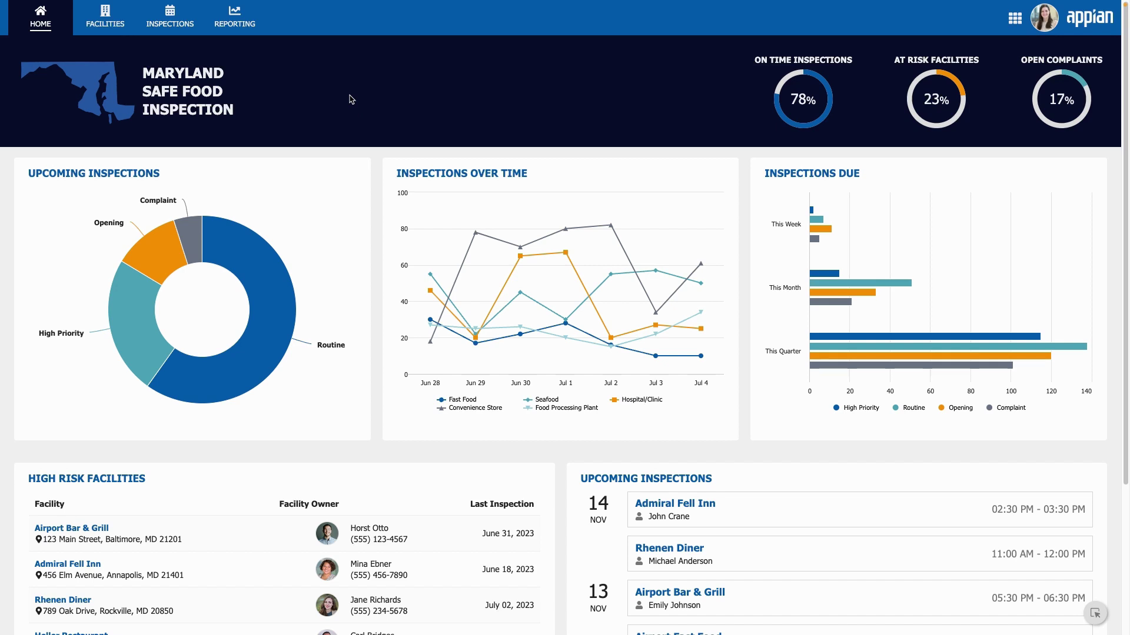
click(104, 16)
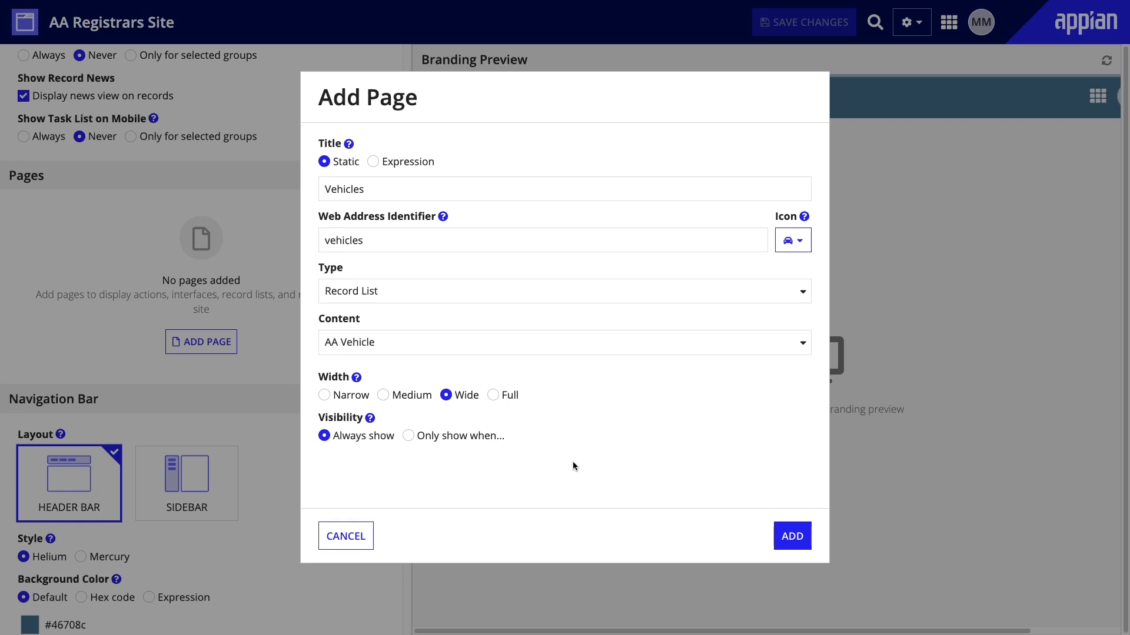
mouse_move(578, 466)
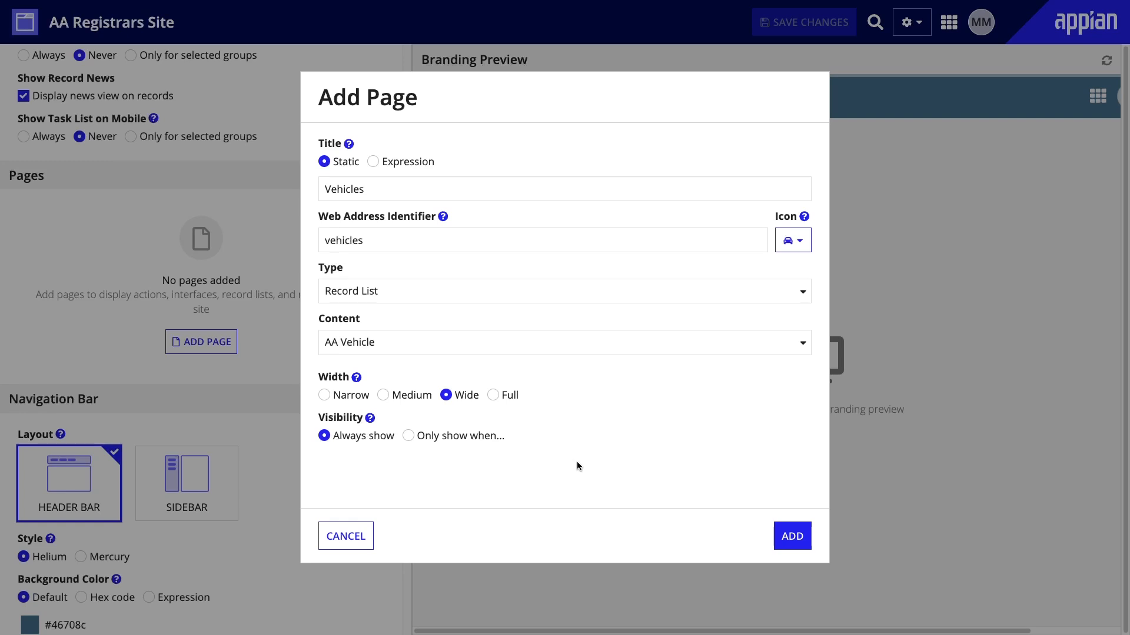
mouse_move(792, 554)
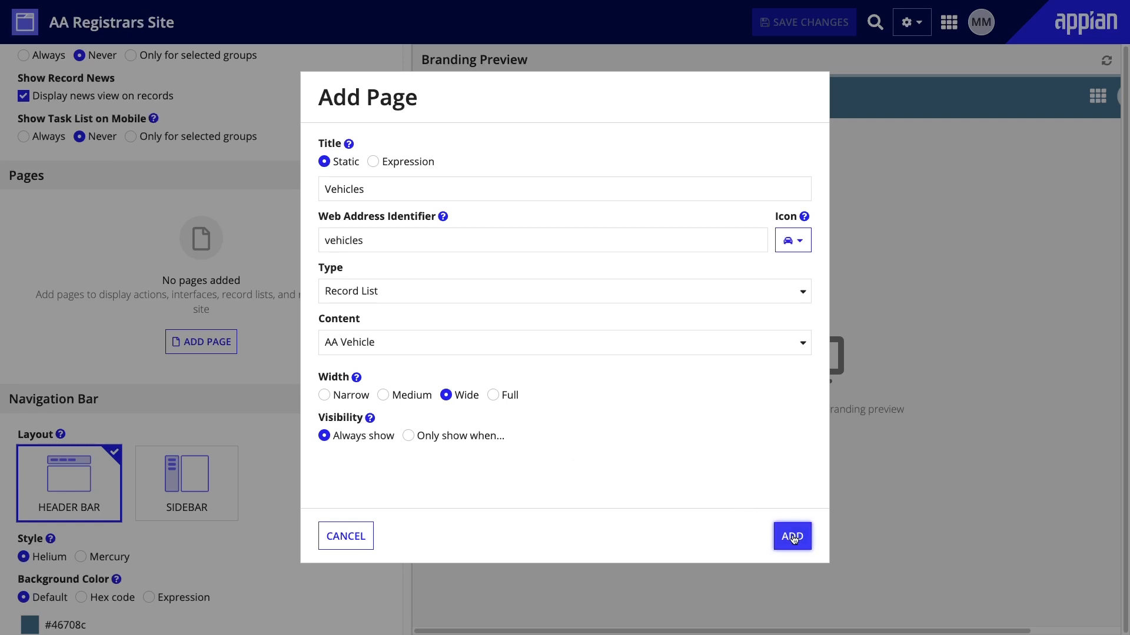
Add the wide Vehicles record-list page for AA Vehicle to the site
click(793, 536)
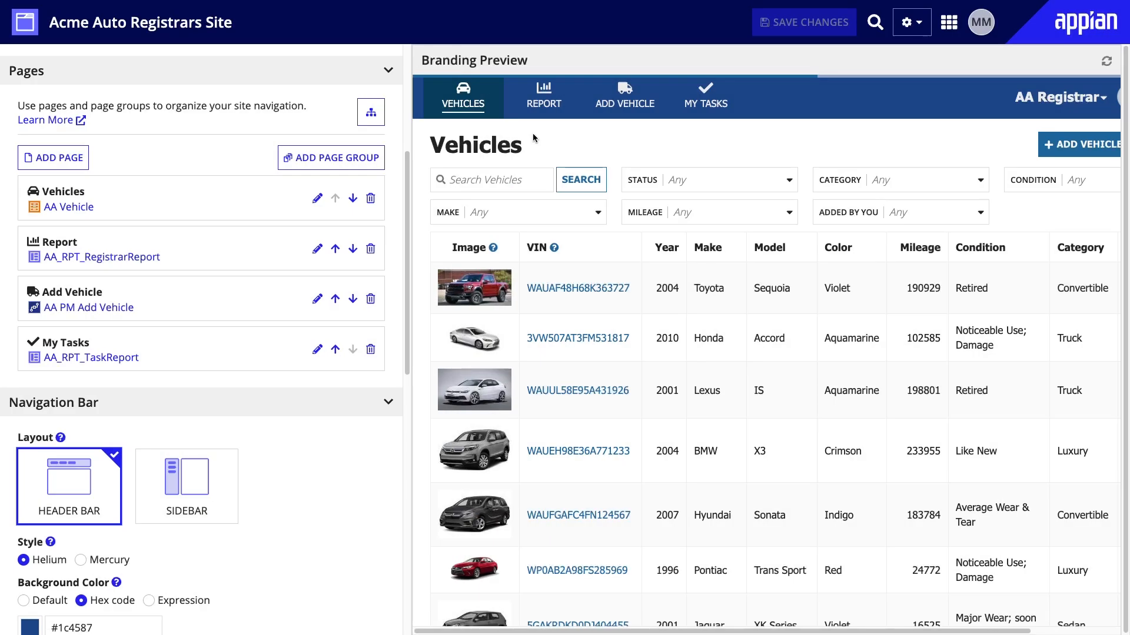
click(88, 248)
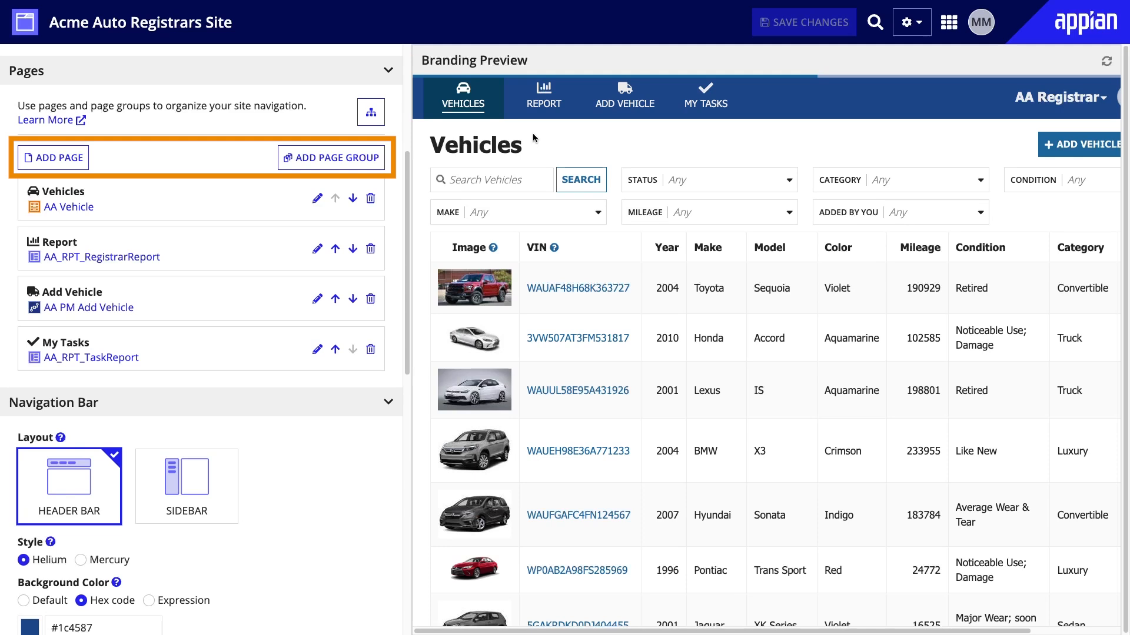
mouse_move(371, 111)
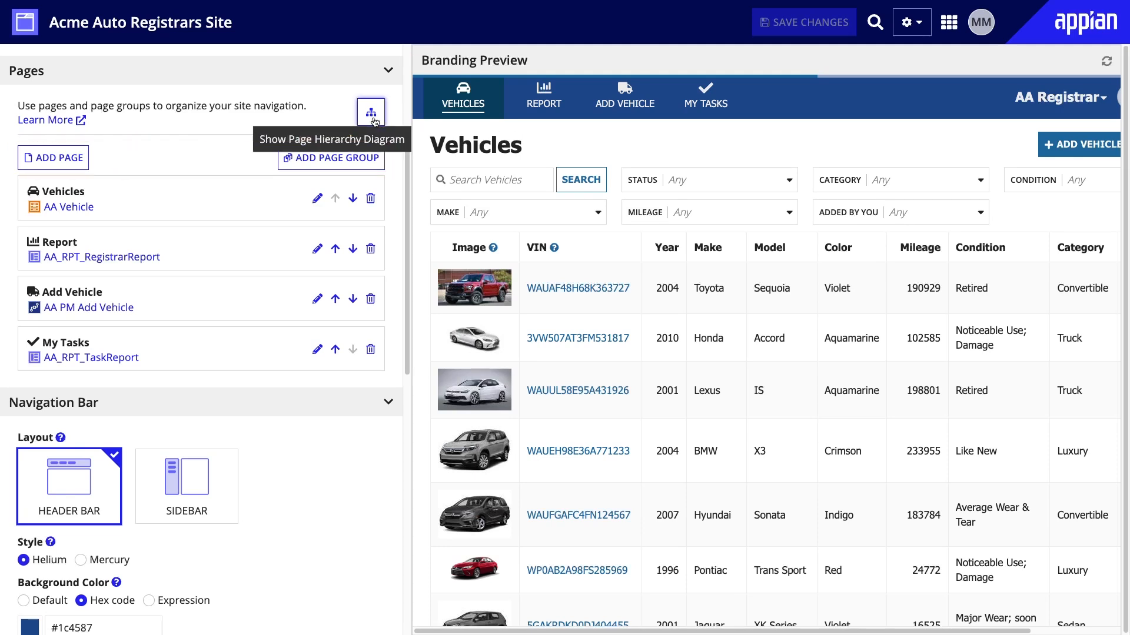
click(371, 110)
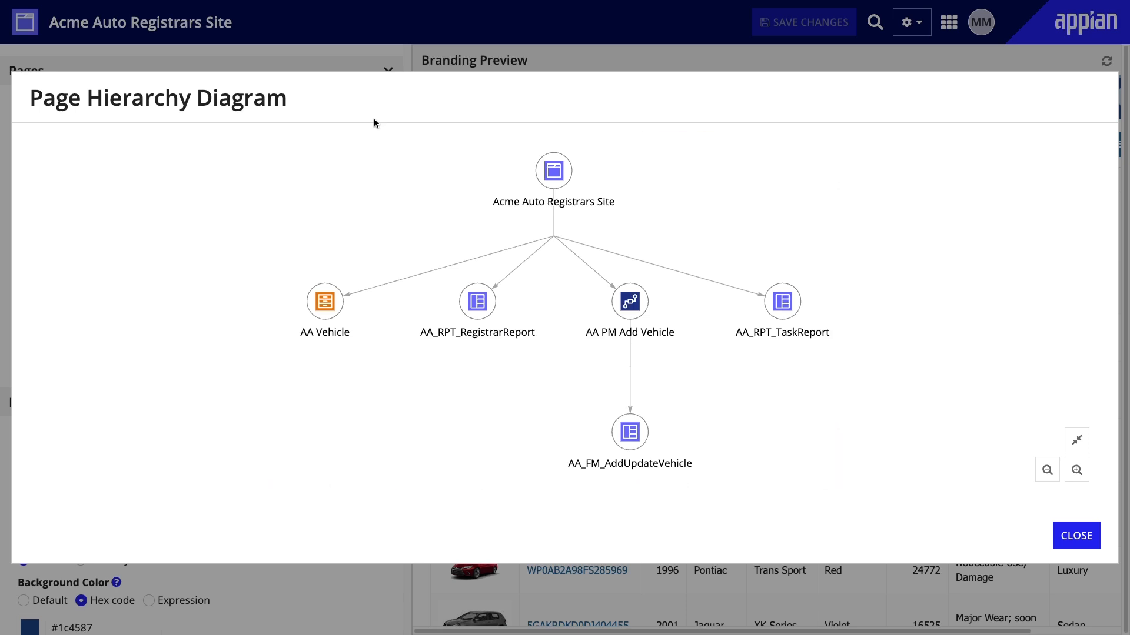
mouse_move(477, 302)
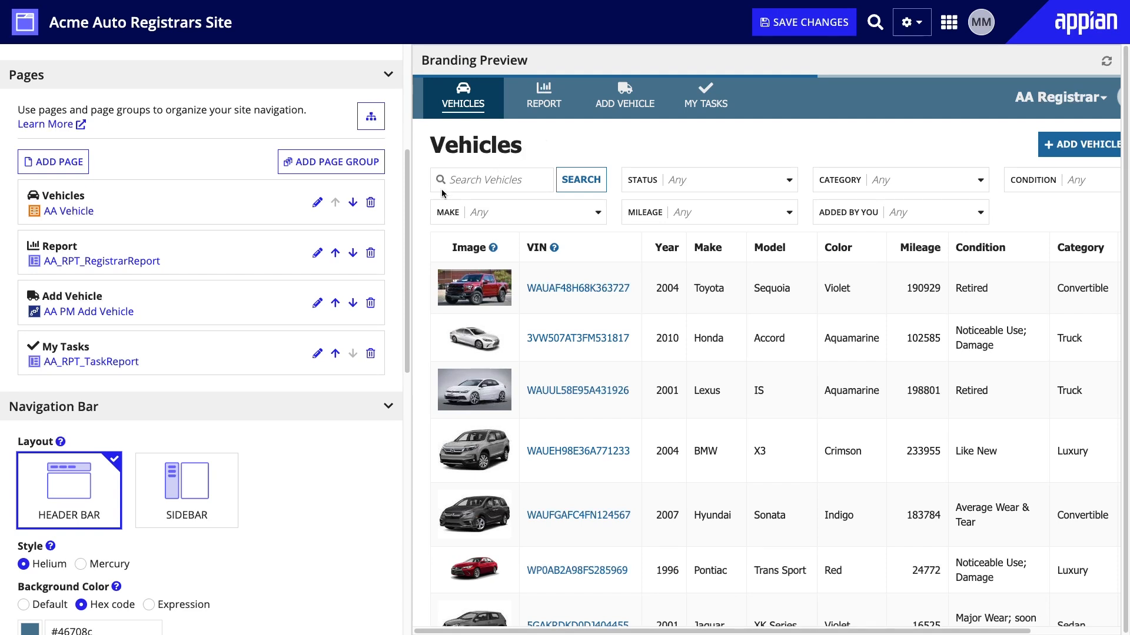
Enter #1c4587 as the navigation bar background colour code
scroll(down, 3)
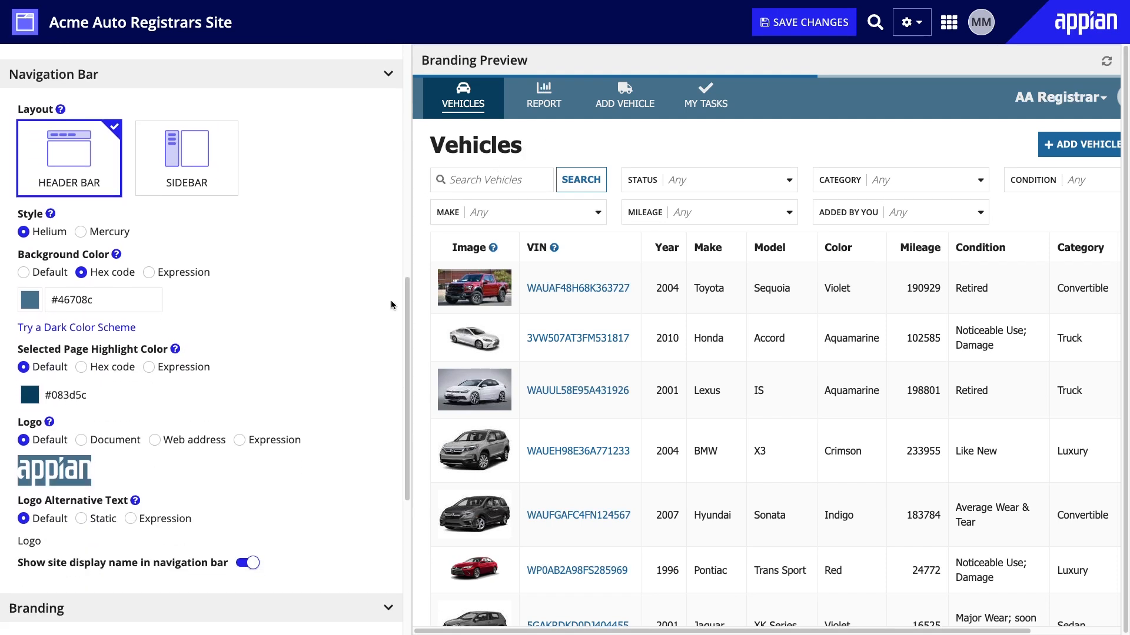
click(103, 300)
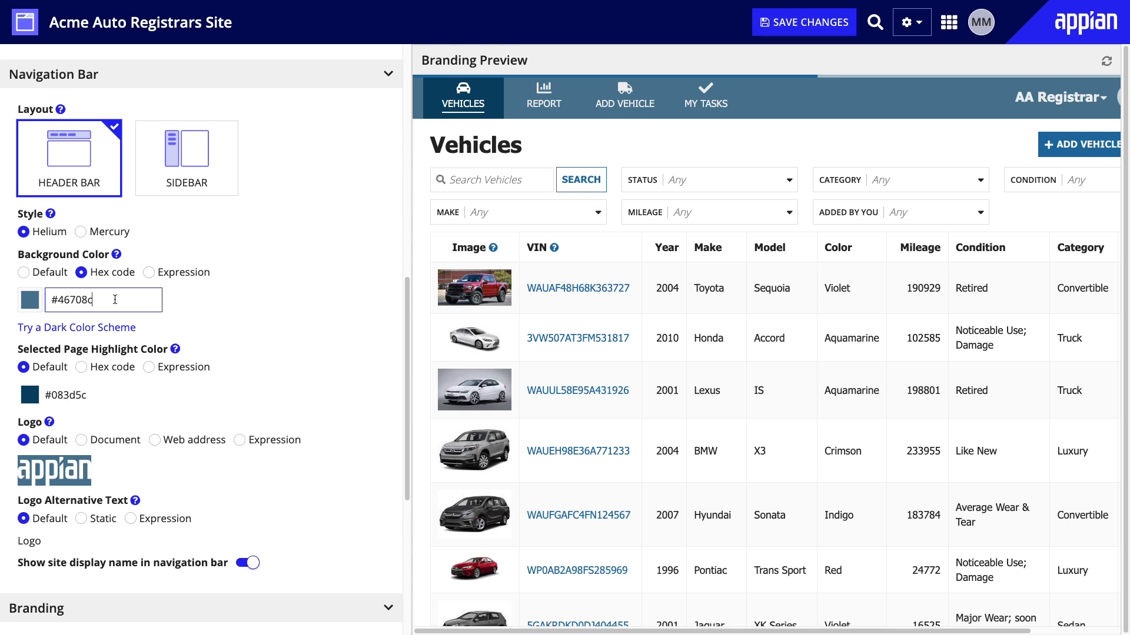
text(#1c4587)
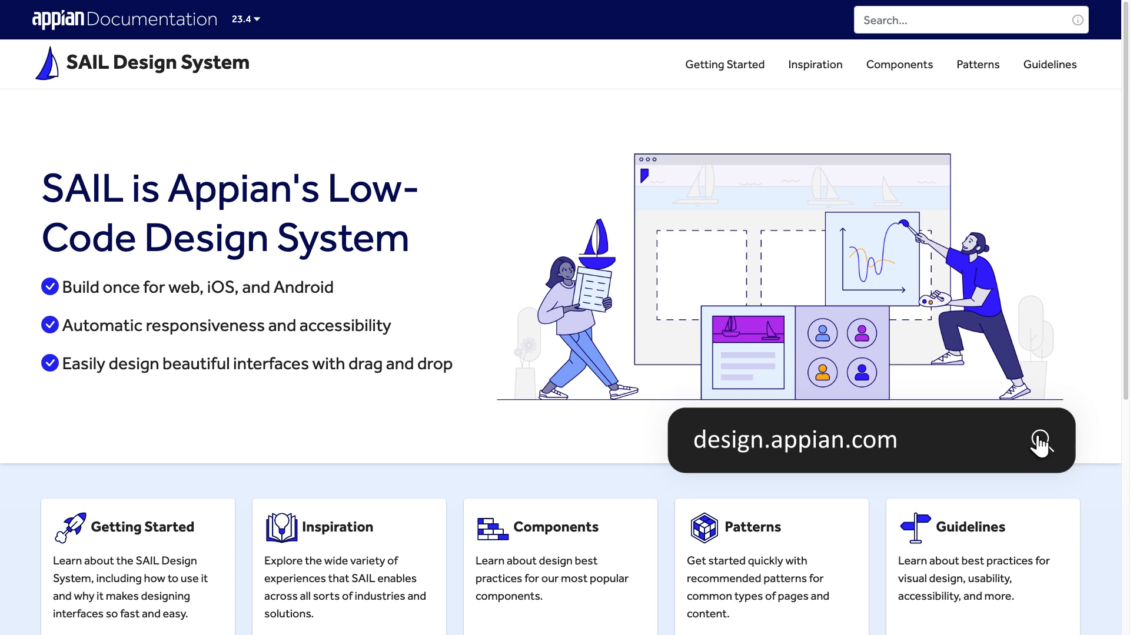
mouse_move(1042, 452)
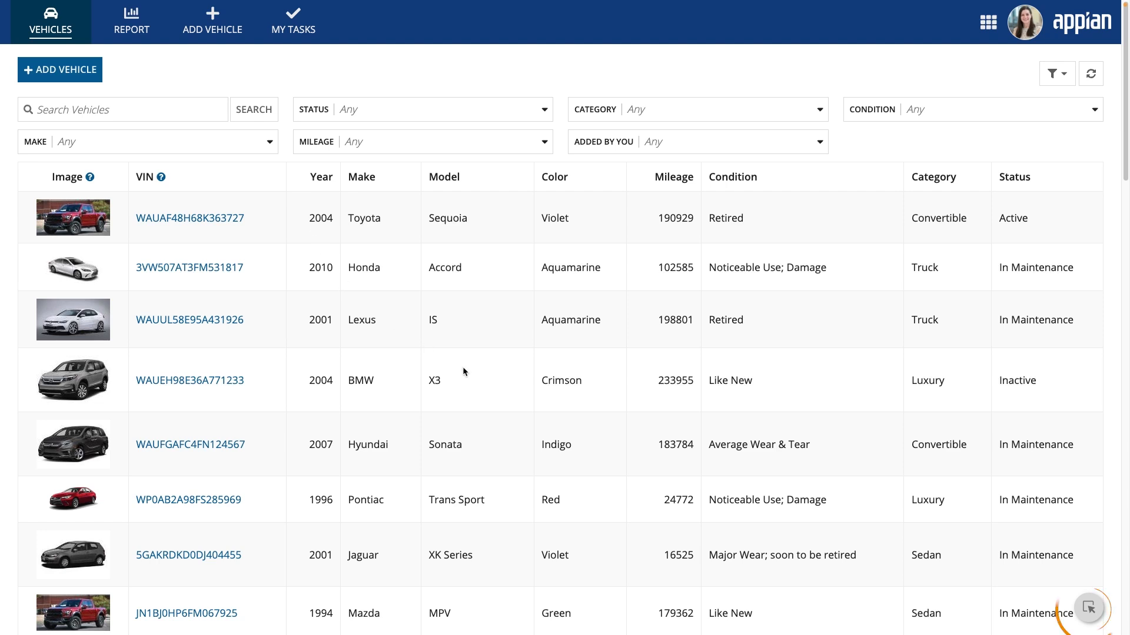
mouse_move(1089, 609)
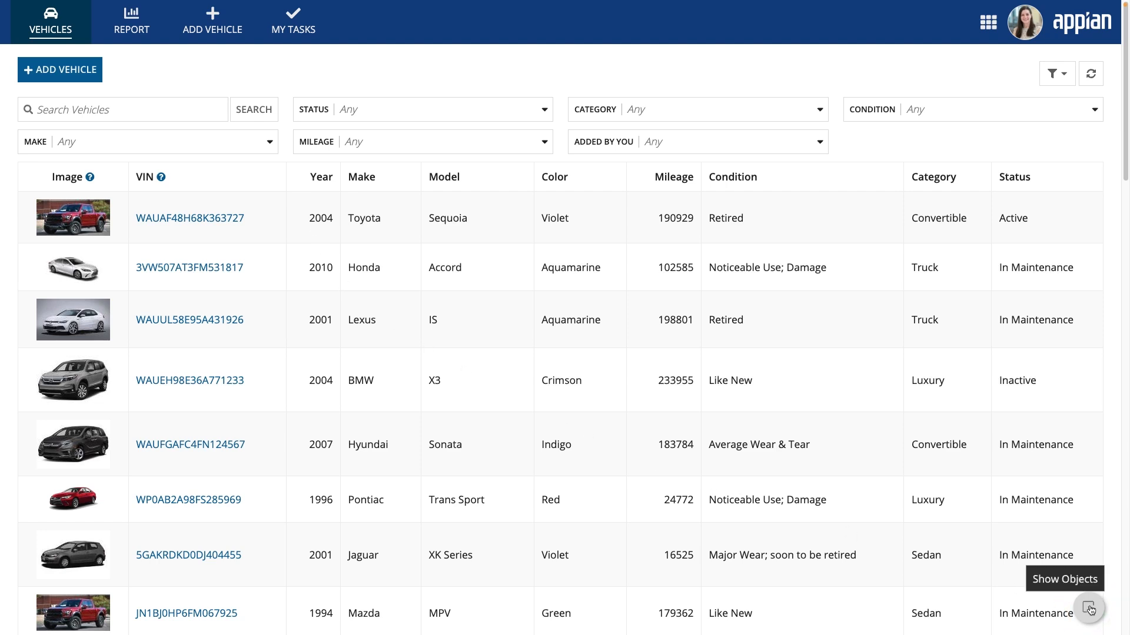
click(1088, 609)
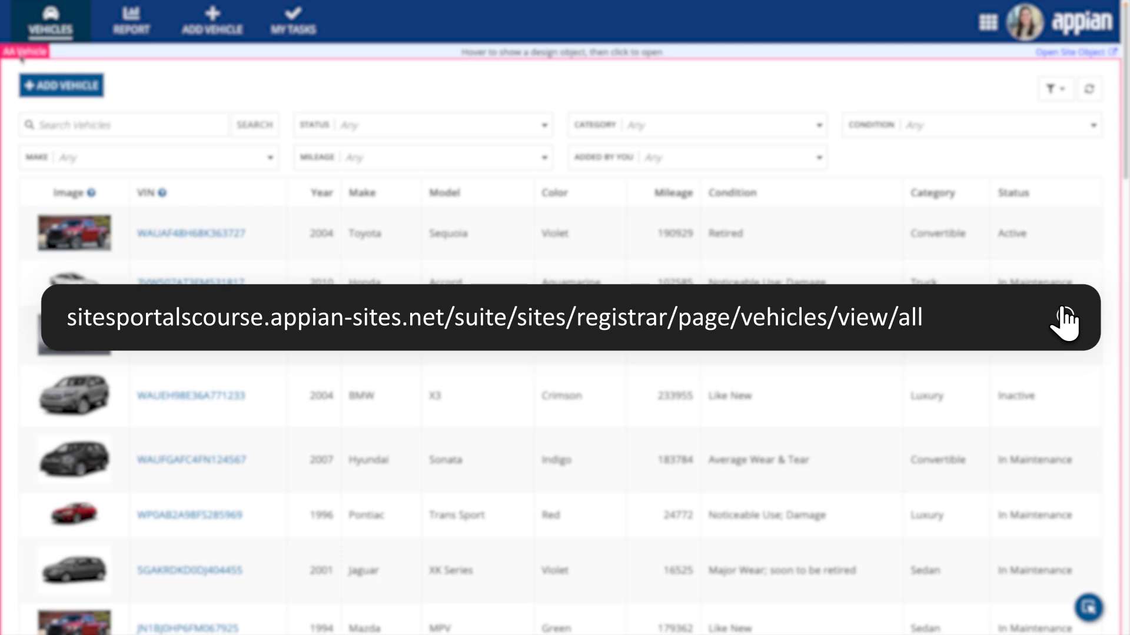
click(987, 22)
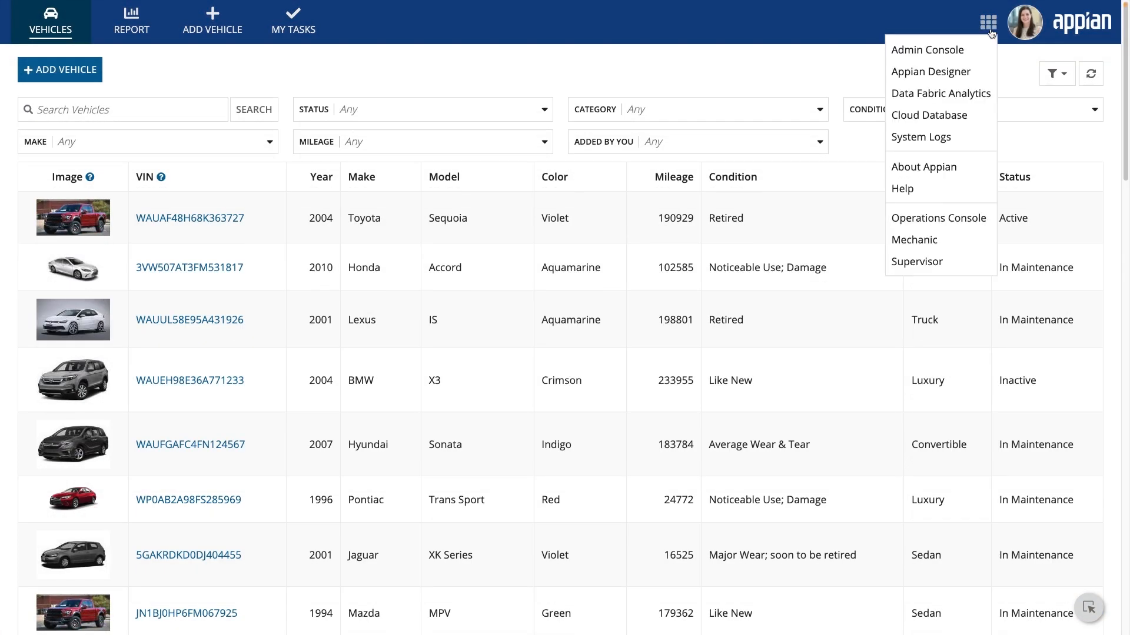
click(927, 50)
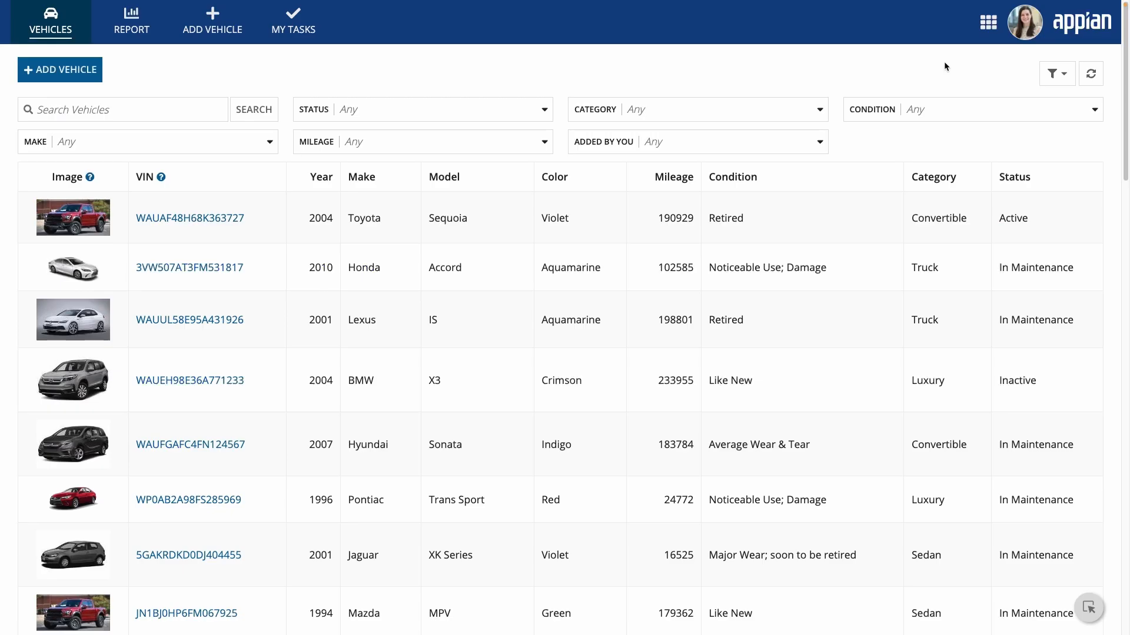
mouse_move(986, 24)
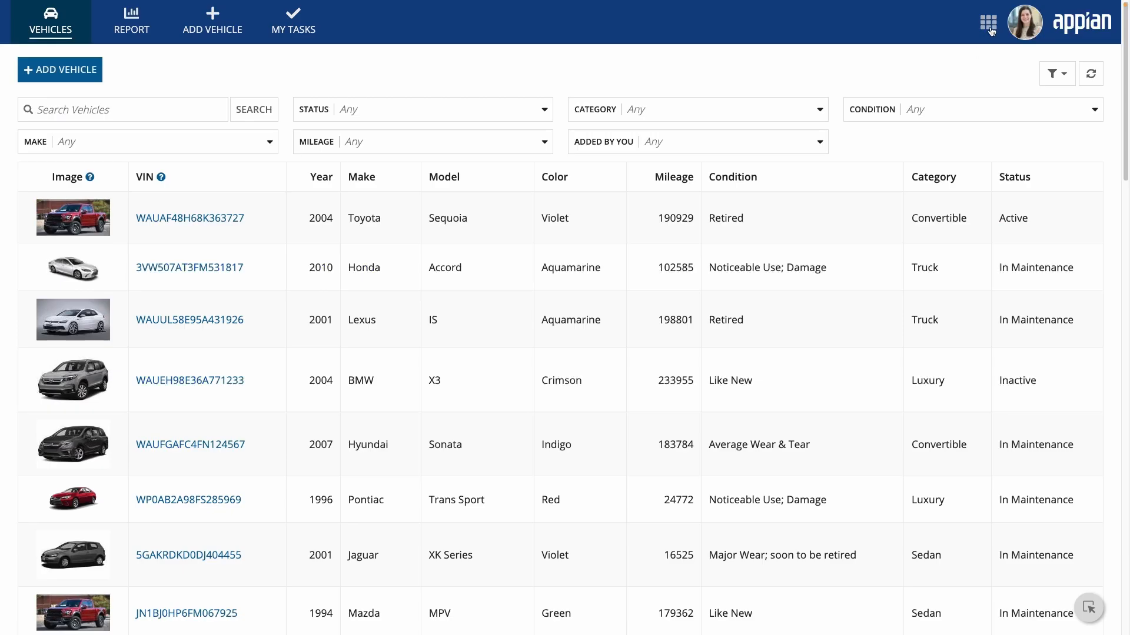
click(988, 22)
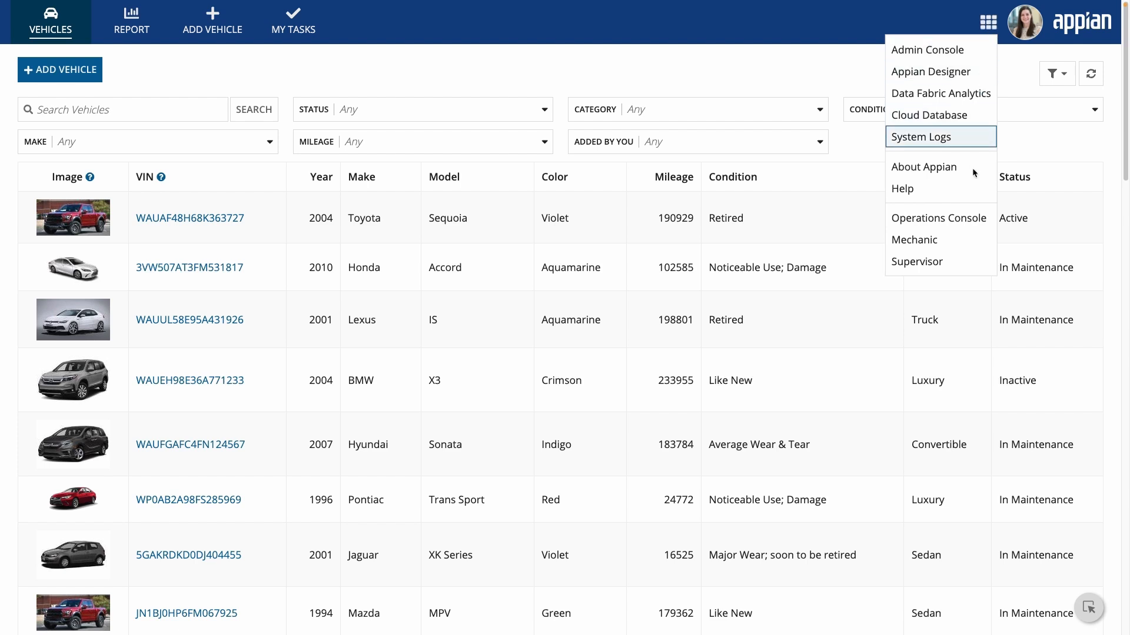